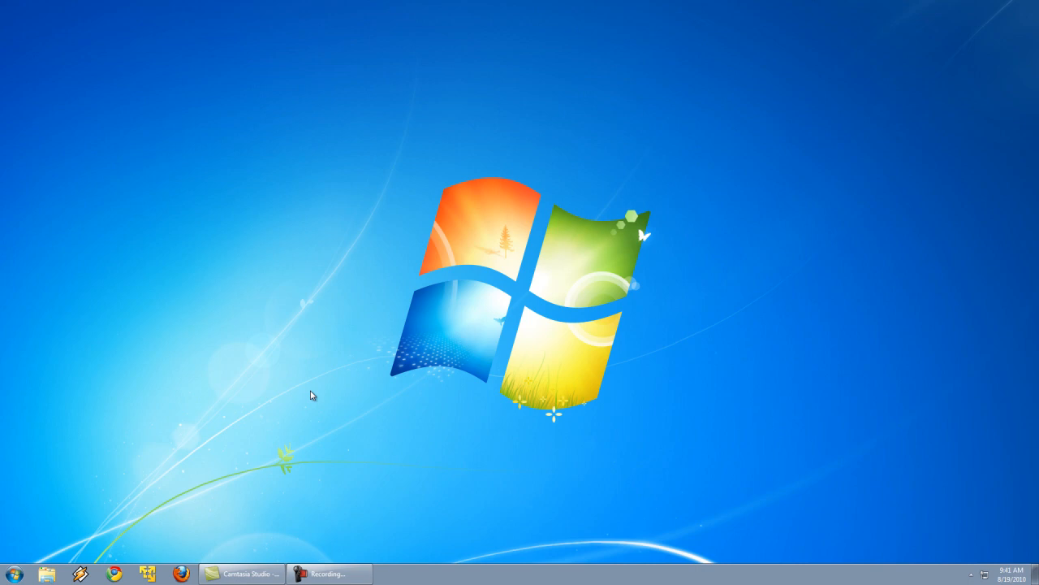
Step: Open Computer from Start and show the contents of Local Disk (C:)
click(13, 572)
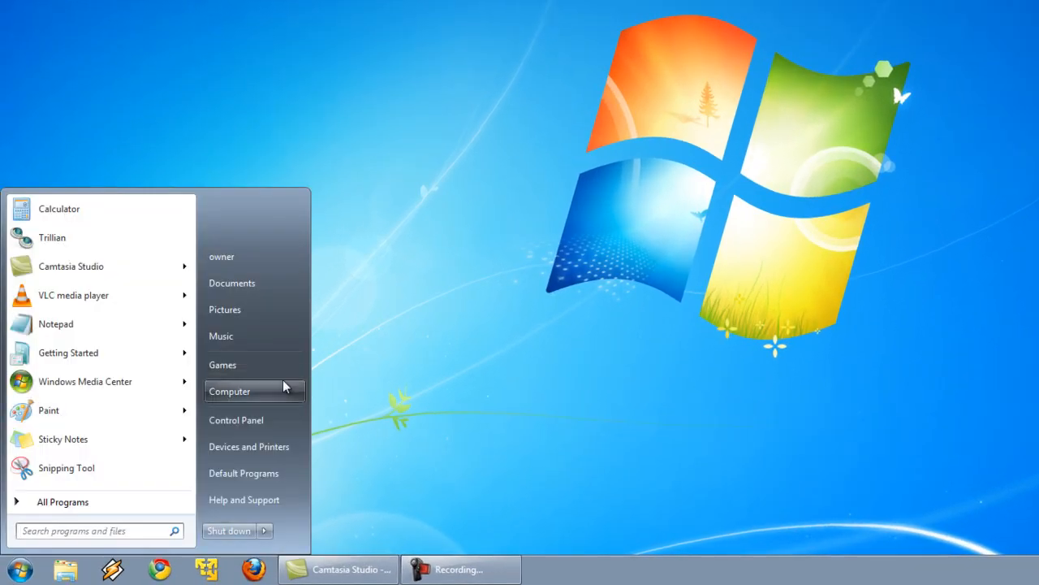
click(231, 390)
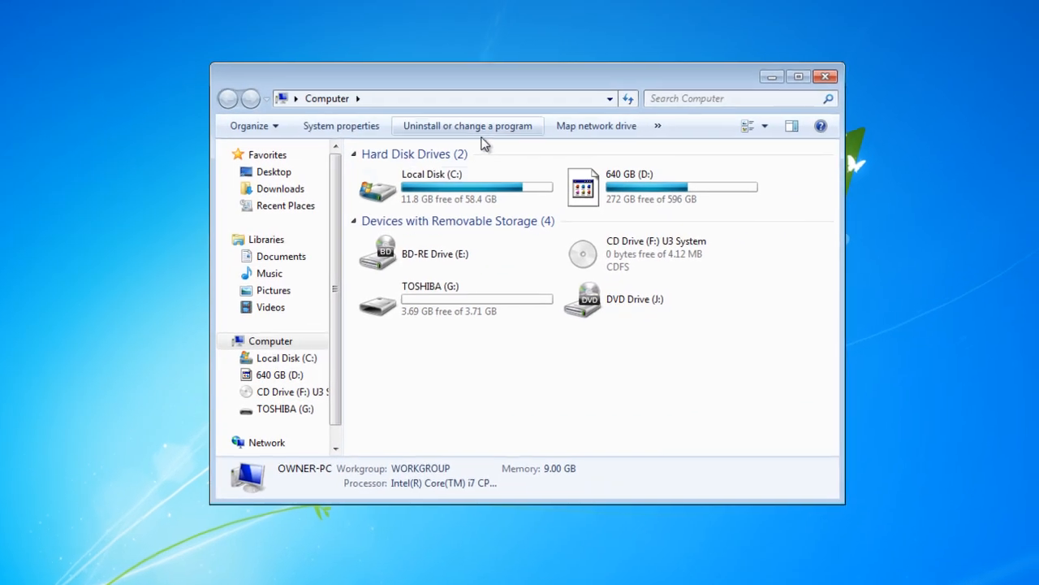
double_click(432, 187)
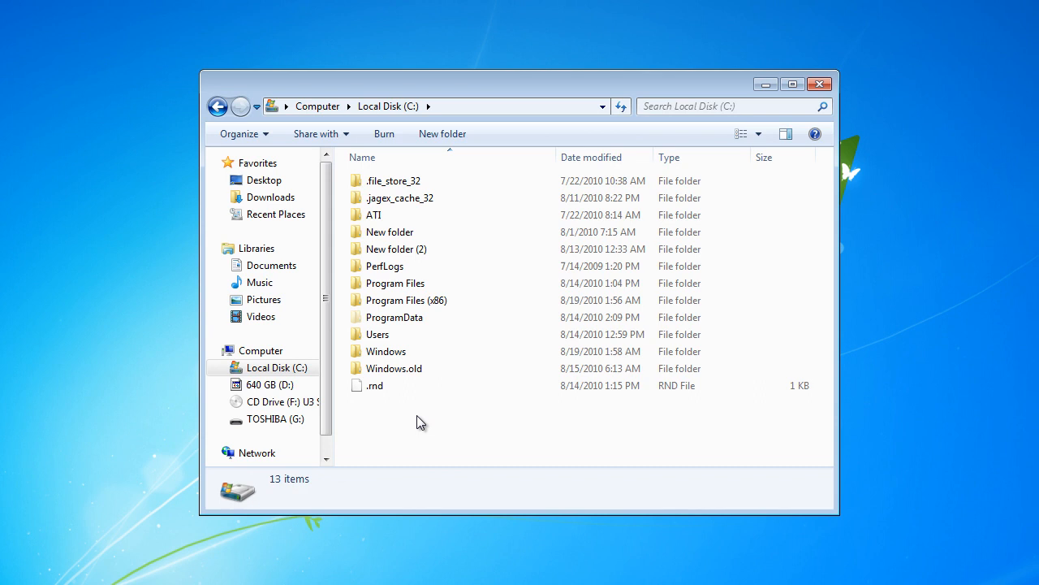
Step: Create a new folder named syd in the root of C:
right_click(422, 422)
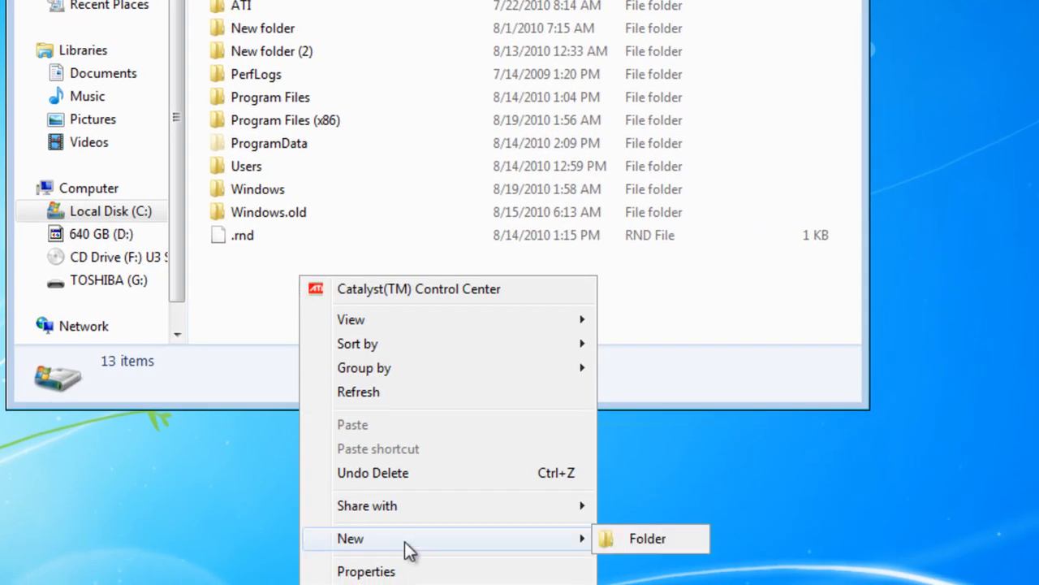
click(646, 537)
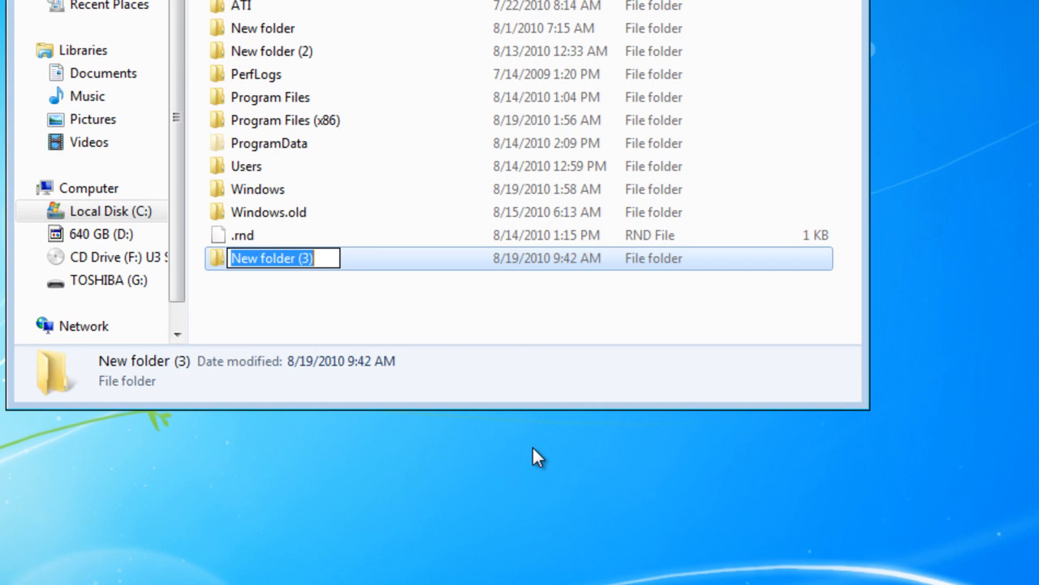
text(syd)
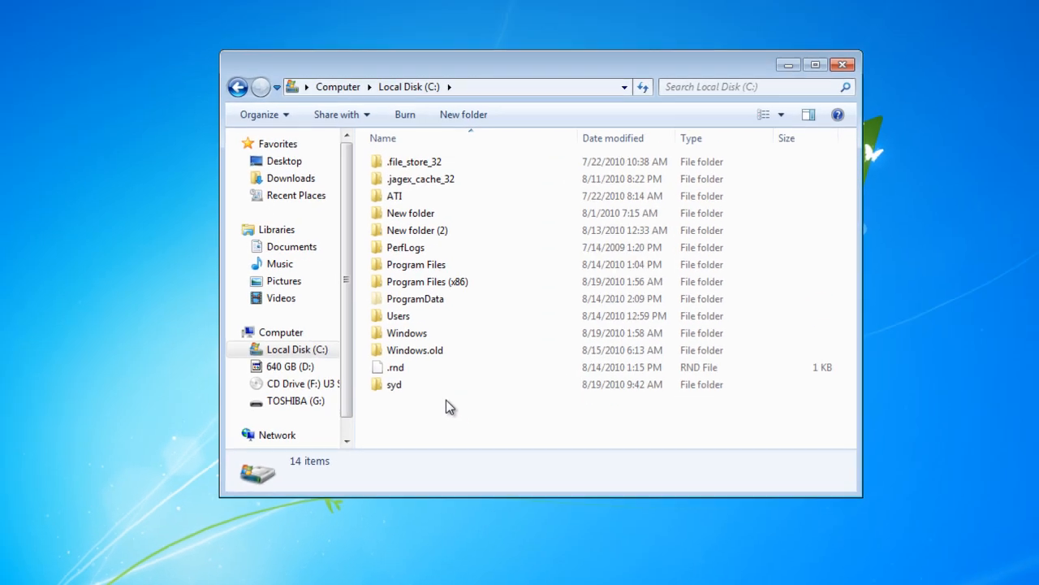
Step: Share syd from its Properties Sharing settings so it is reachable as \\OWNER-PC\syd
click(393, 383)
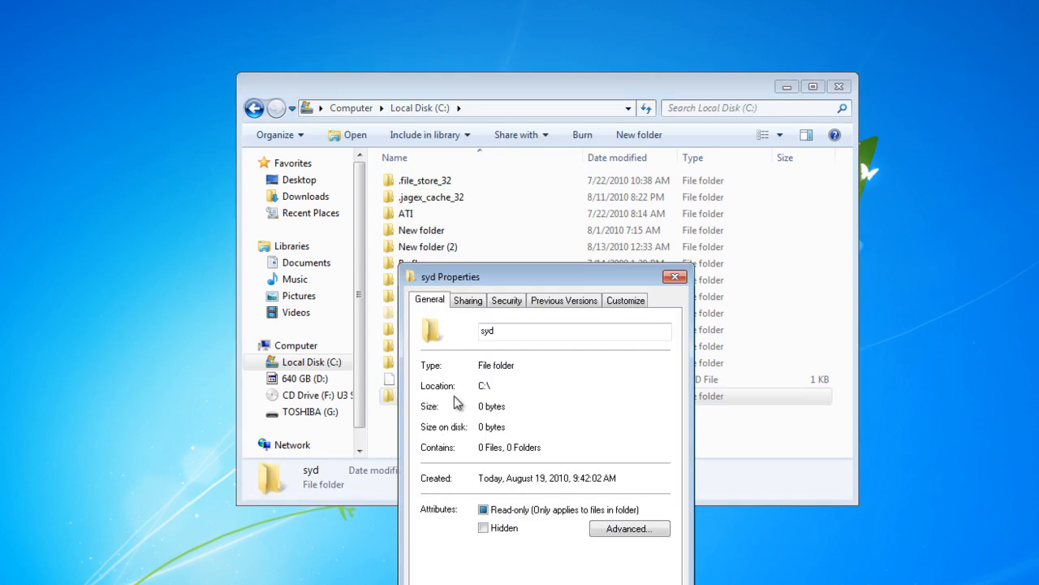
click(467, 299)
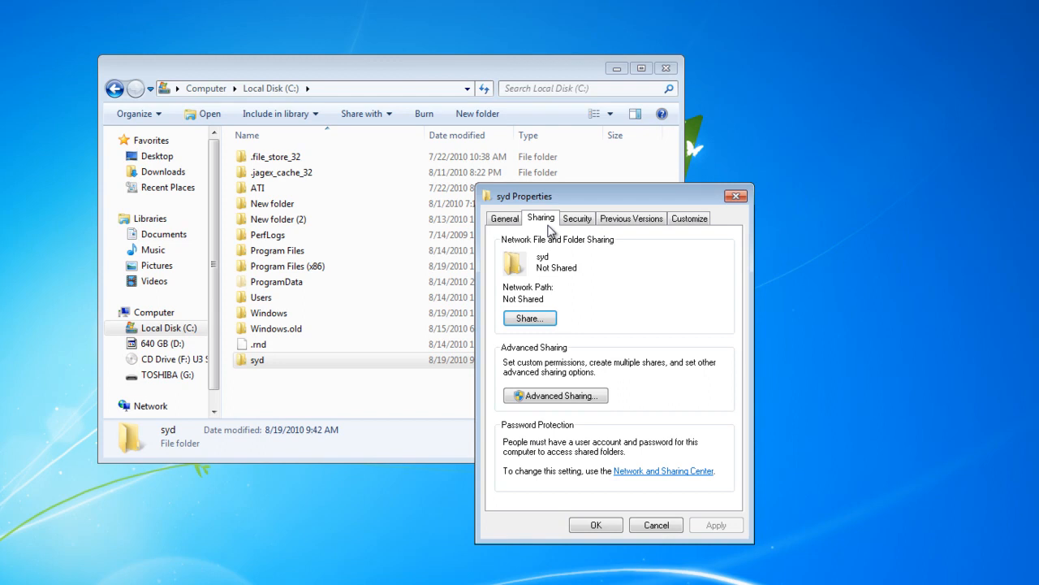
click(529, 316)
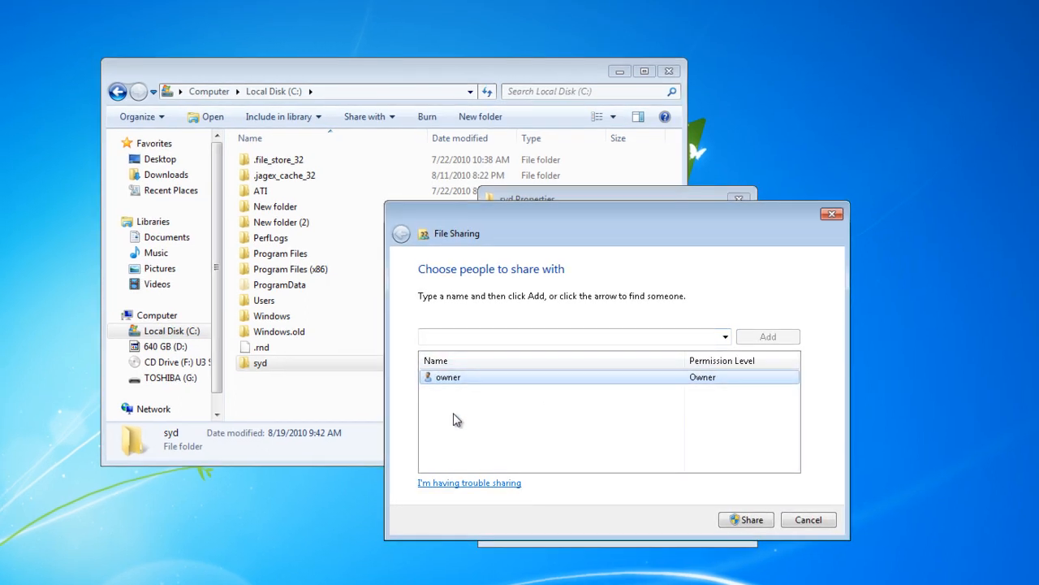
click(746, 520)
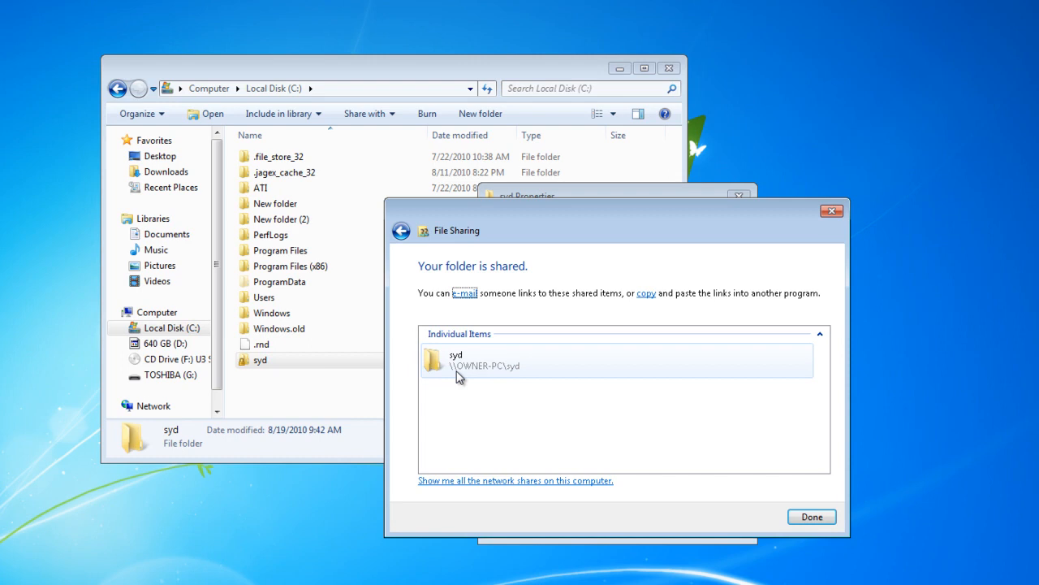
click(812, 516)
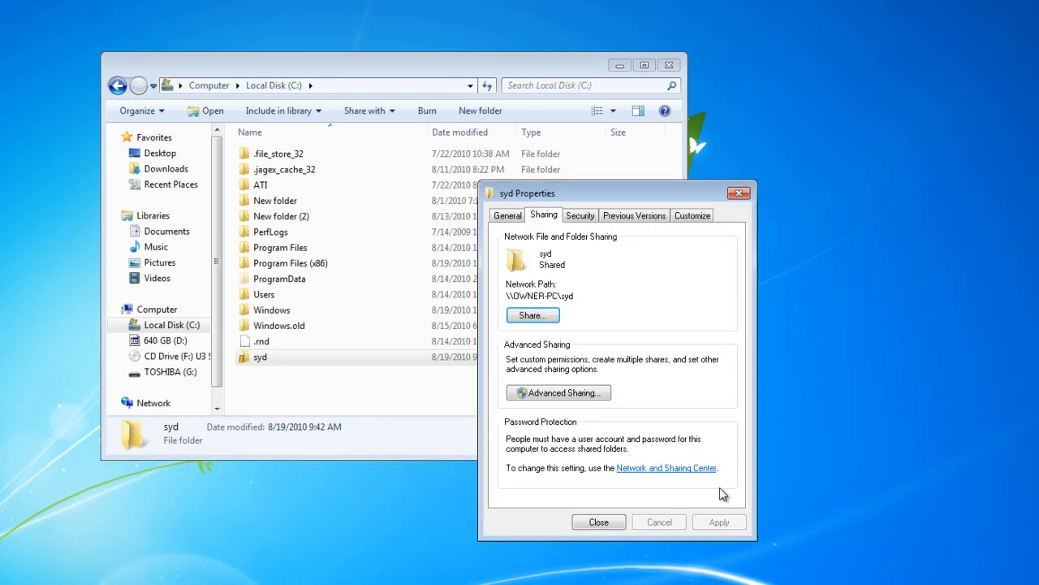
click(597, 522)
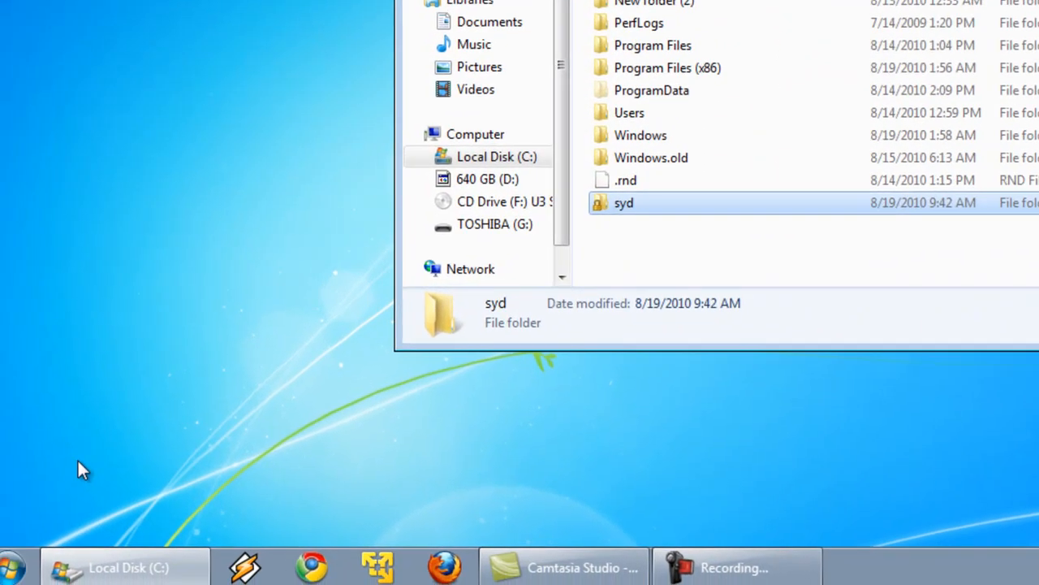
Step: Navigate to the network share \\owner-pc\syd from a Computer window
click(13, 565)
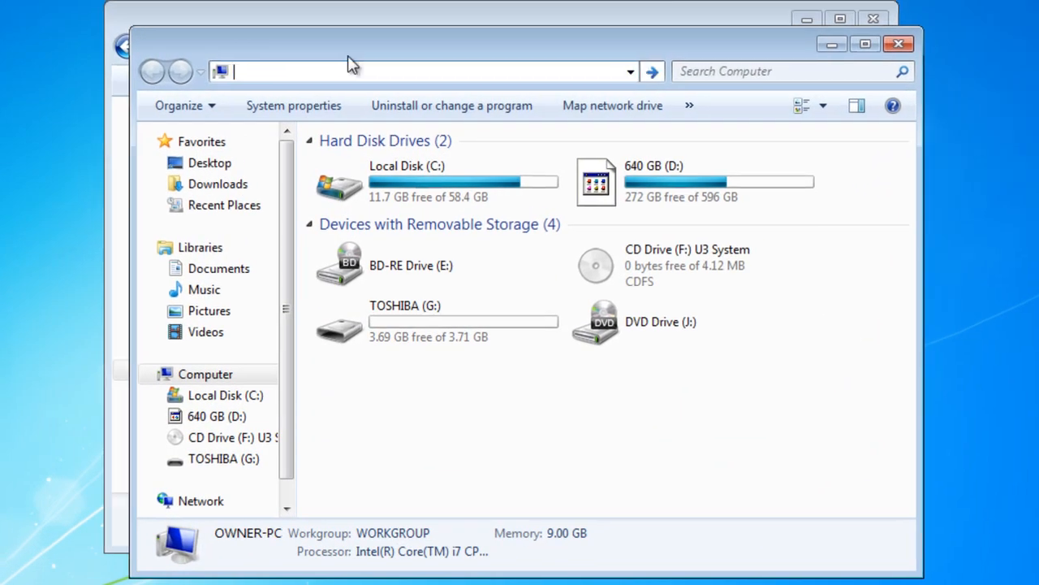
text(\\)
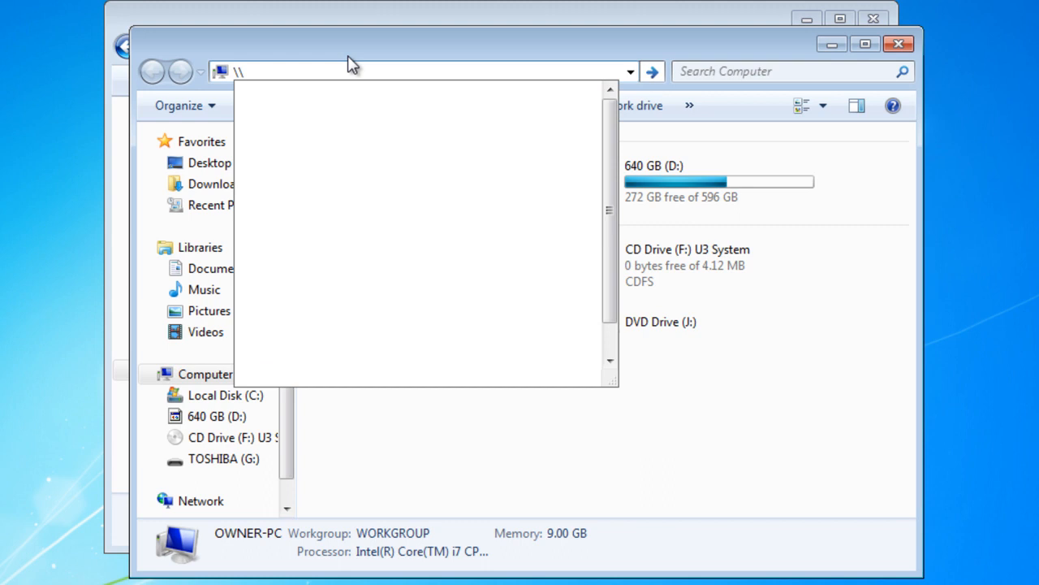
text(owner-pc\)
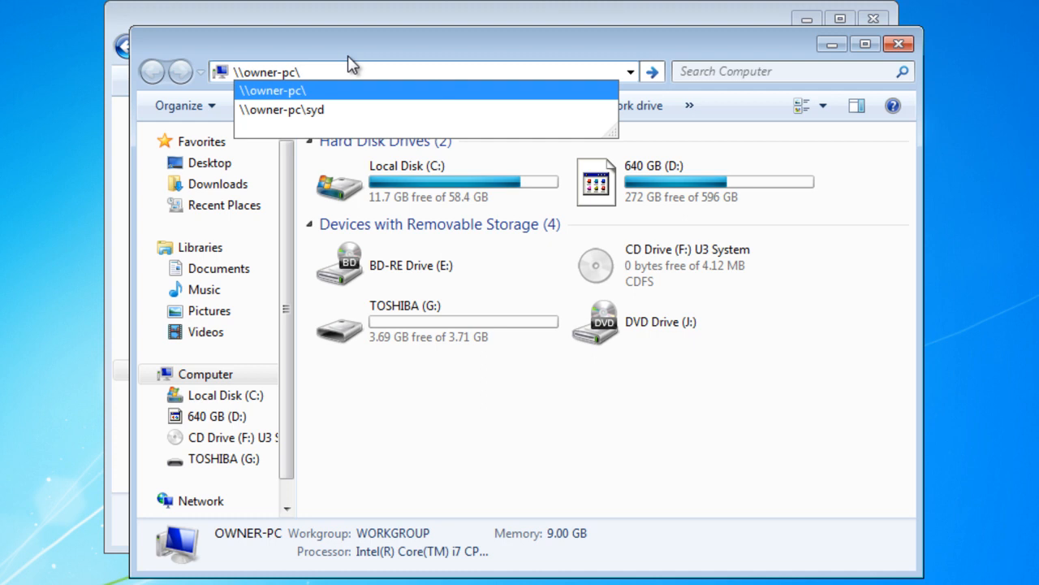
click(281, 111)
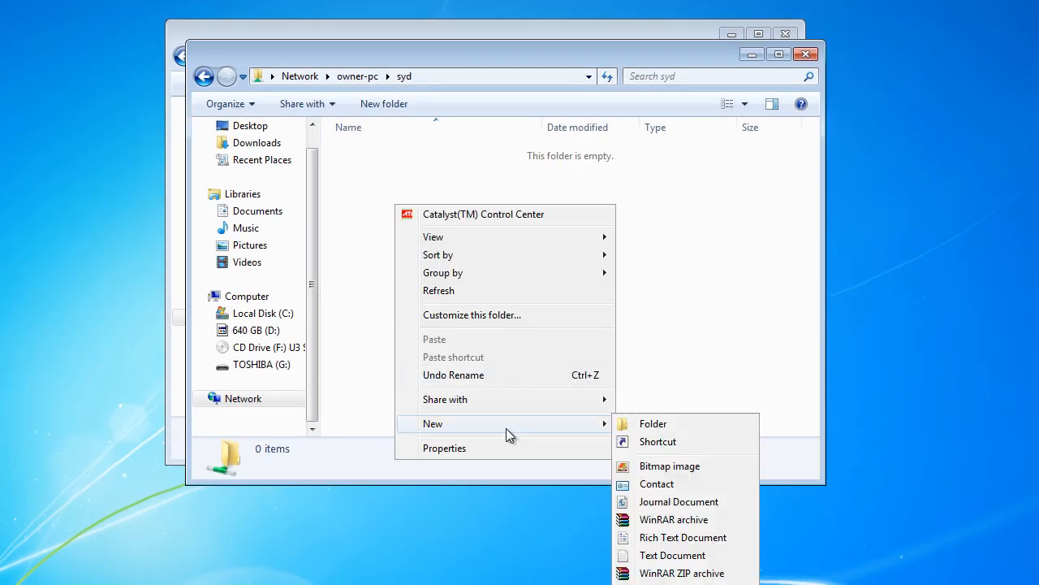
Step: Create a new text document named hi in the share and open it
click(673, 555)
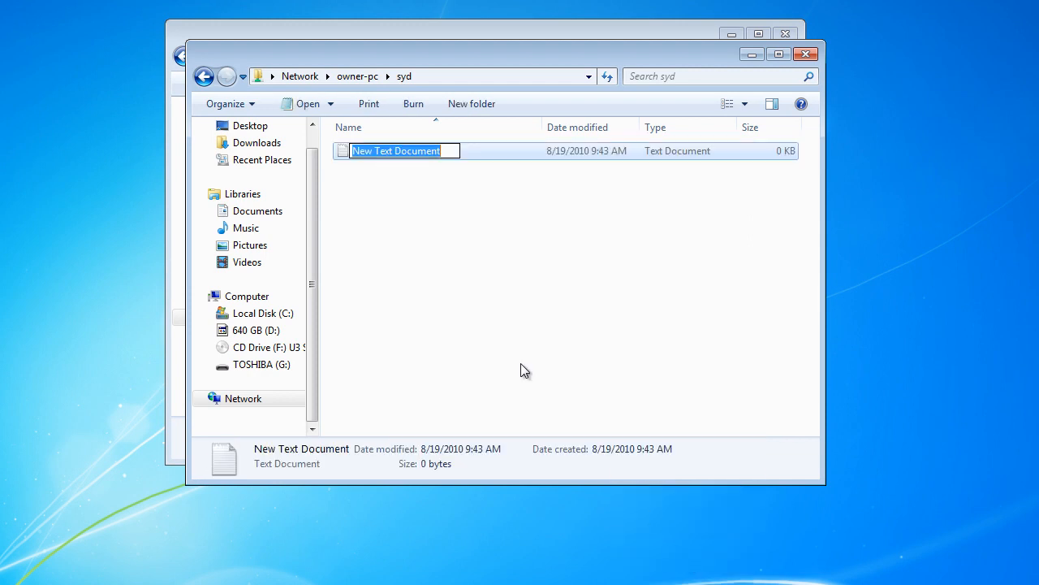
text(h)
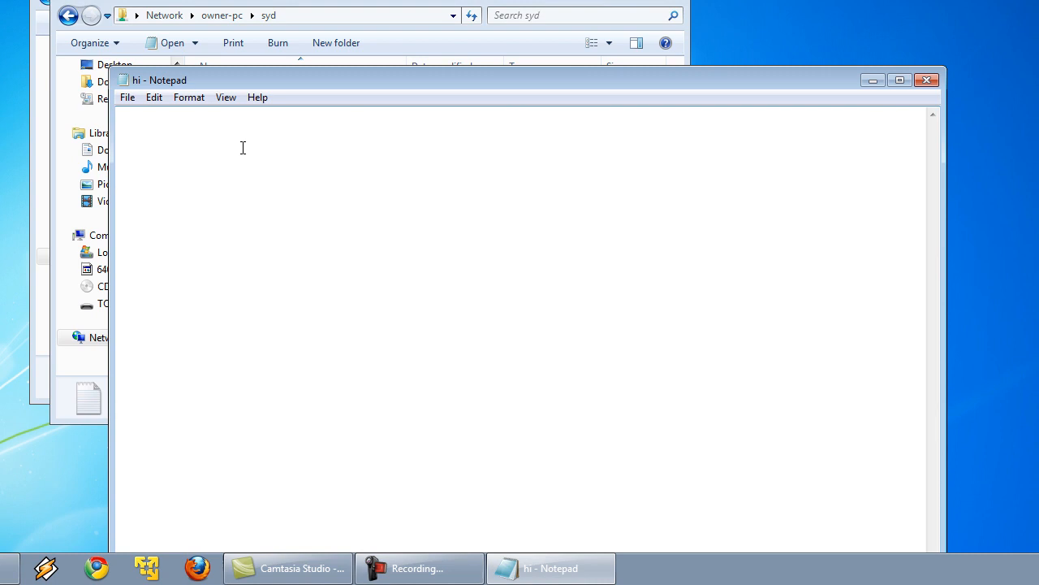
Step: Write "this is created by syd" in hi and save it on closing Notepad
text(this is)
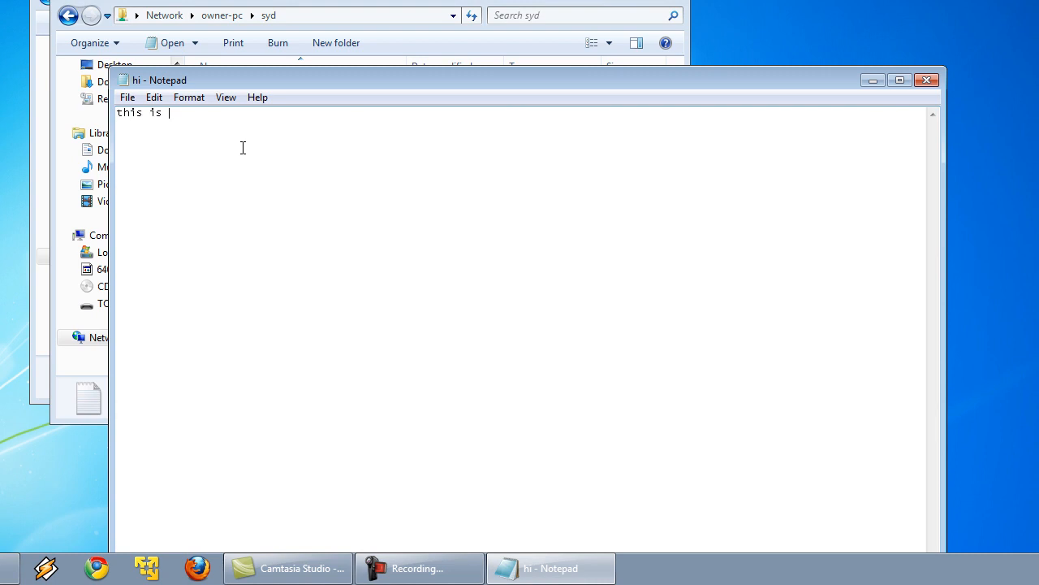
text(created)
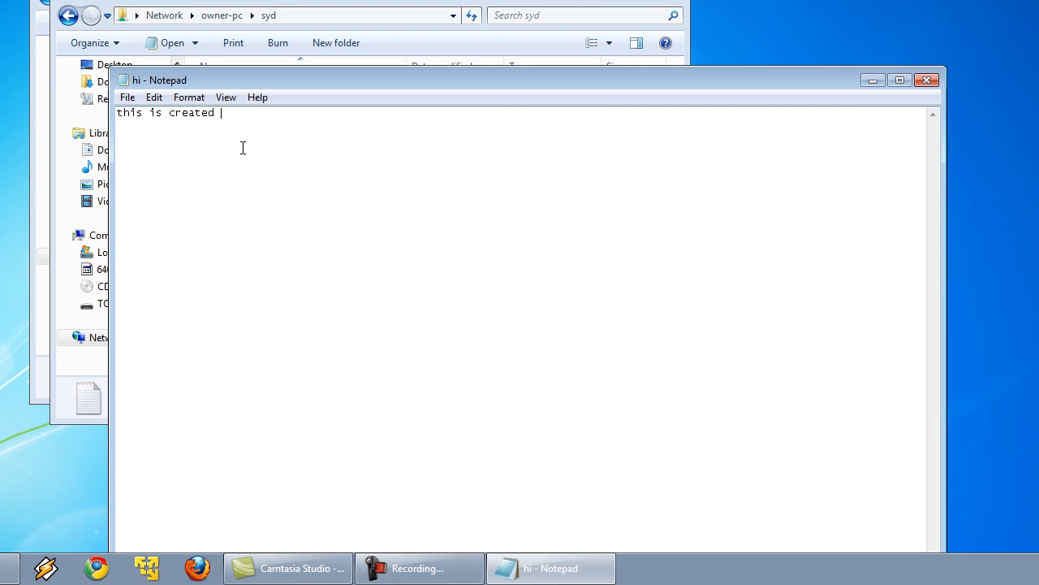
text(by syd)
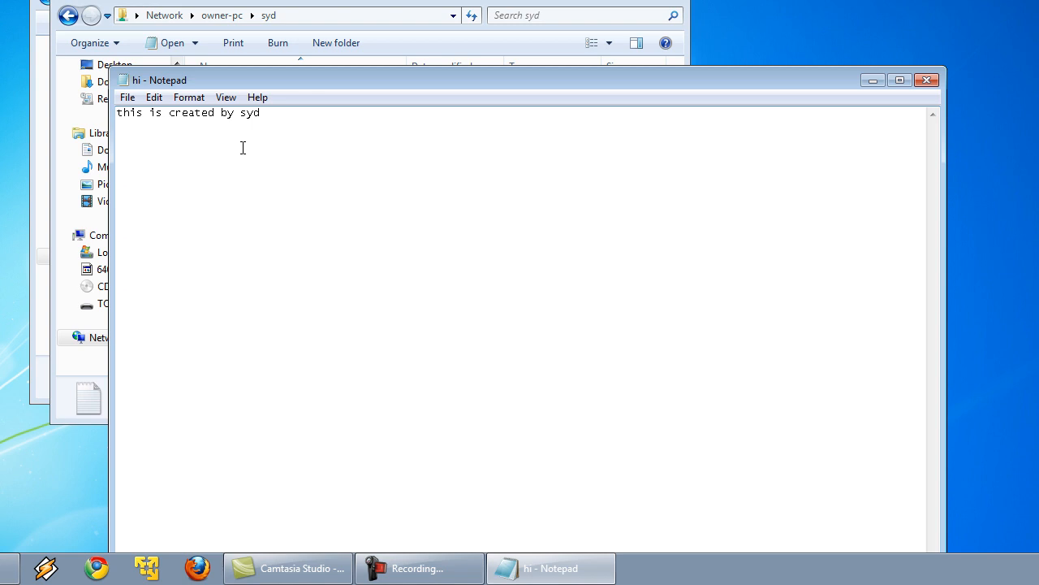
click(127, 98)
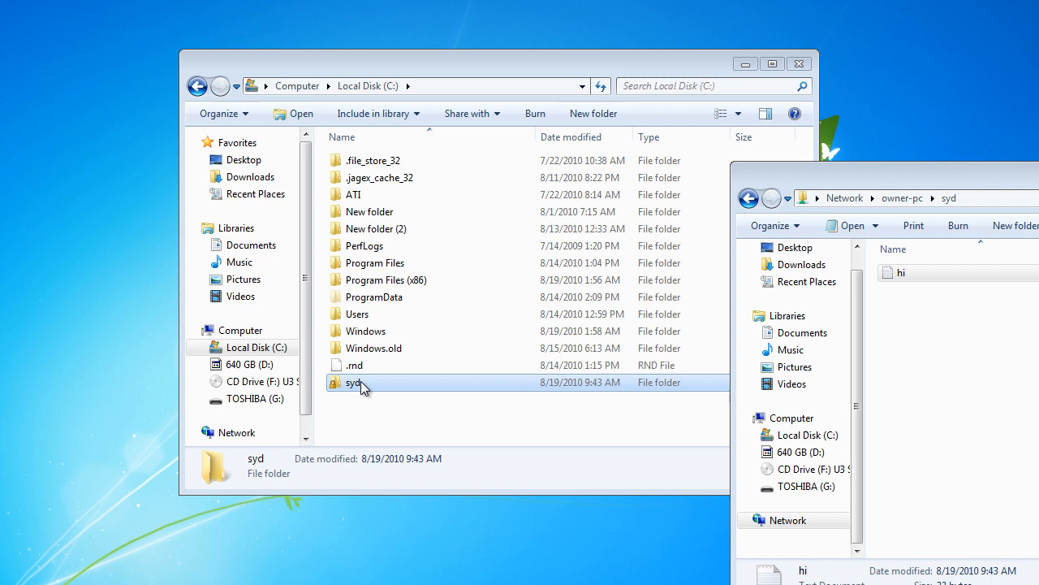
Step: Check hi inside C:\syd, go back to C:, and close the Explorer window
double_click(354, 383)
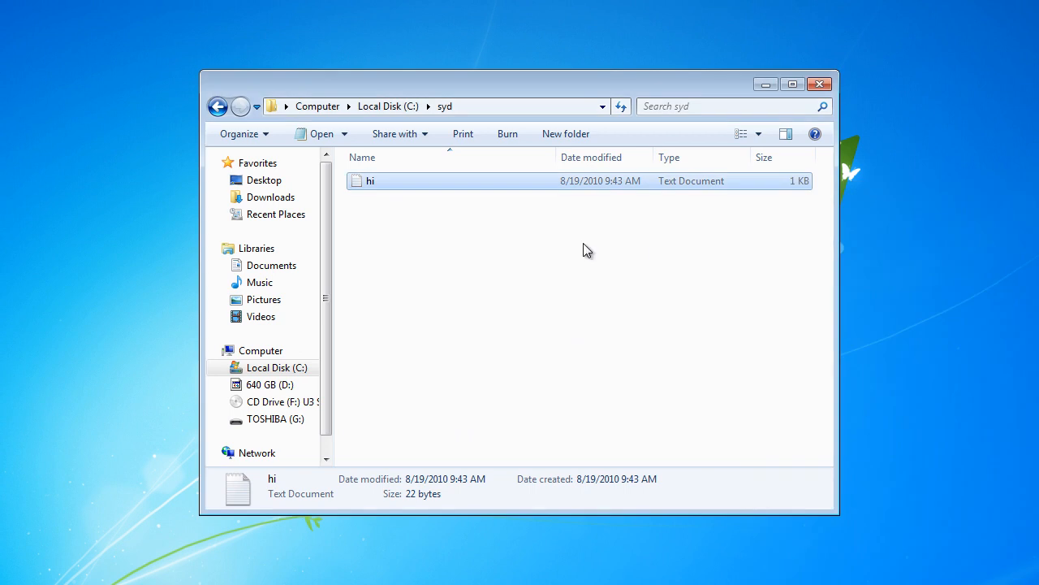
click(217, 107)
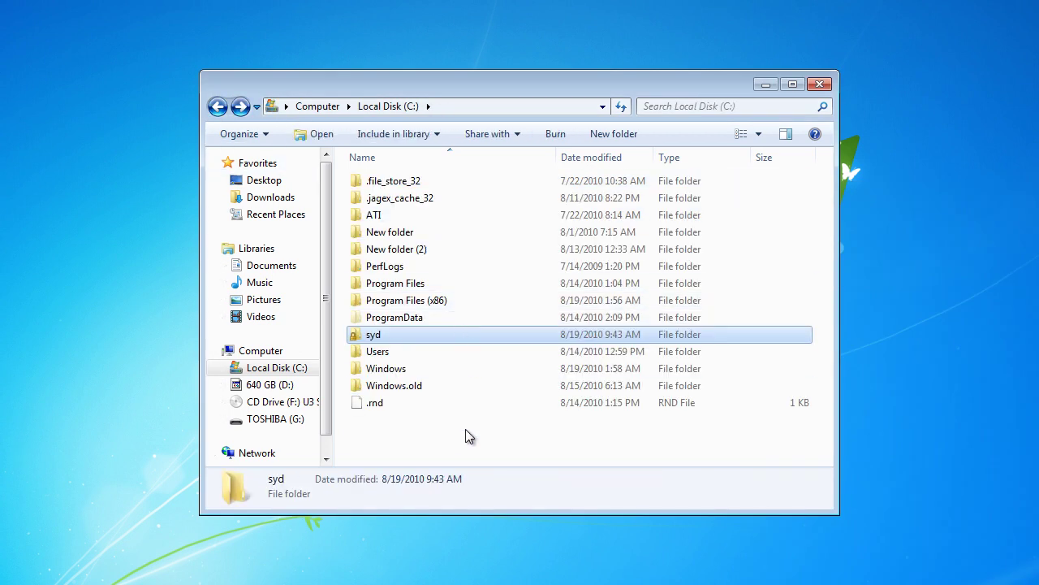
click(819, 85)
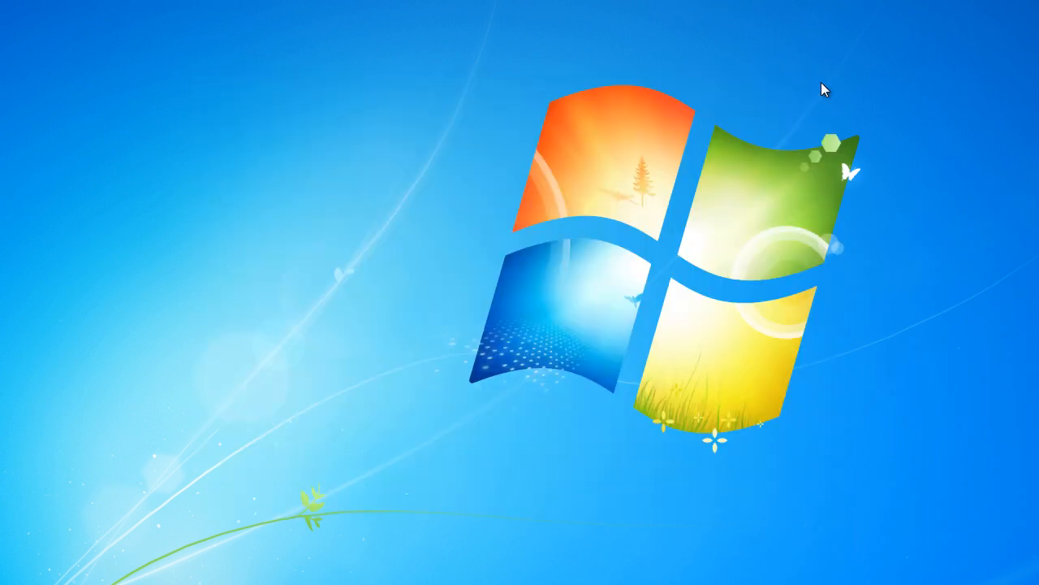